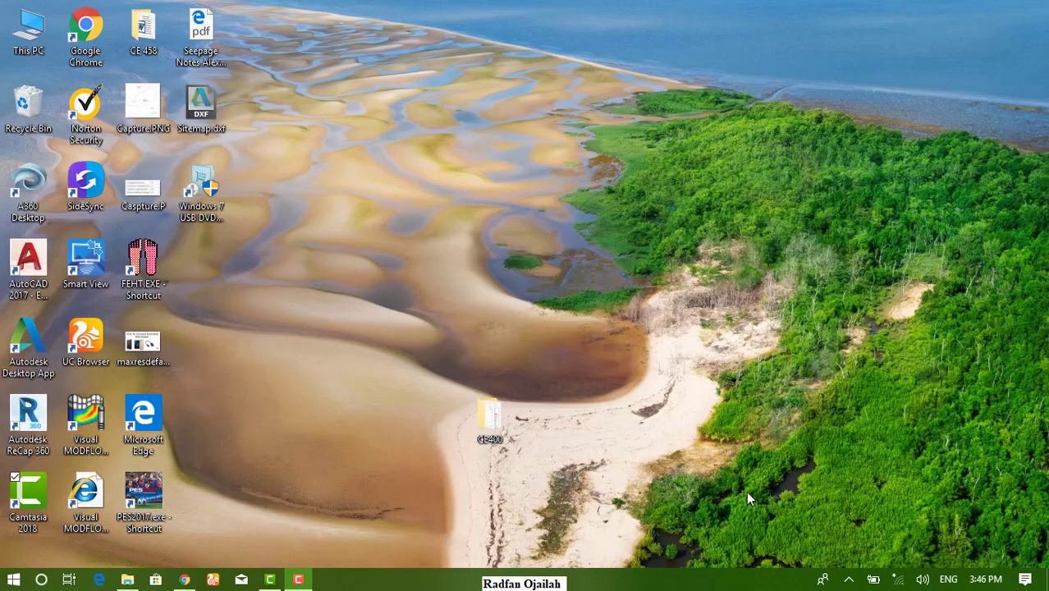
# Launch Chrome and reach the Printing section of its advanced settings.
pyautogui.click(184, 581)
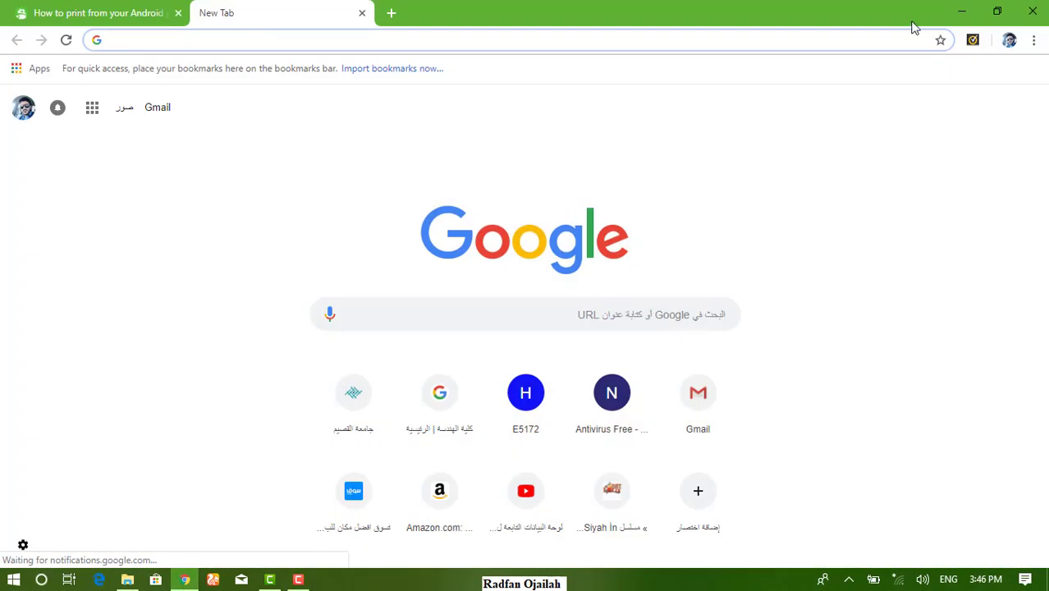
pyautogui.click(1034, 39)
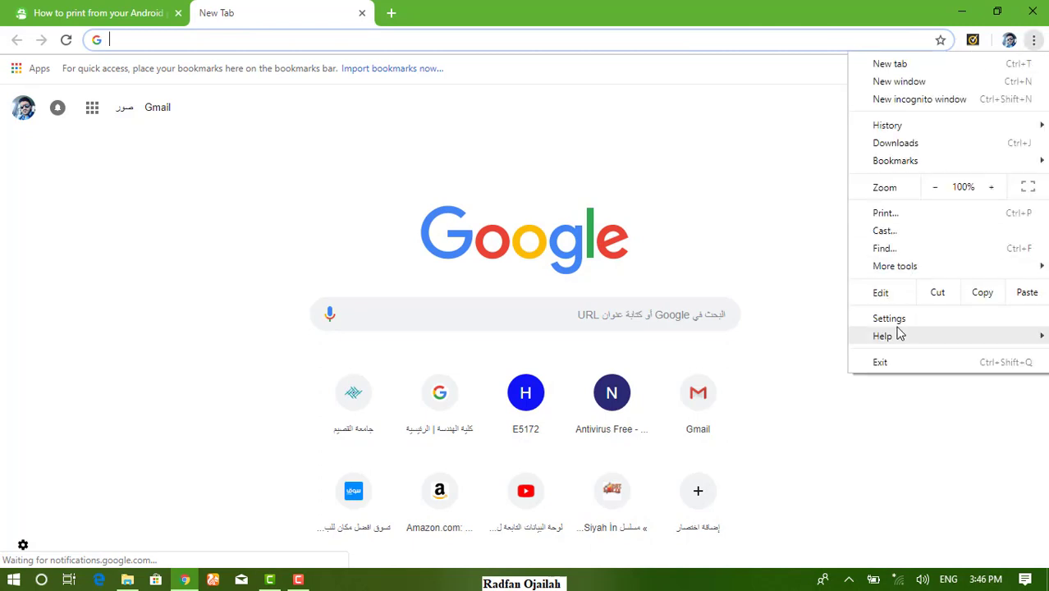
pyautogui.click(890, 319)
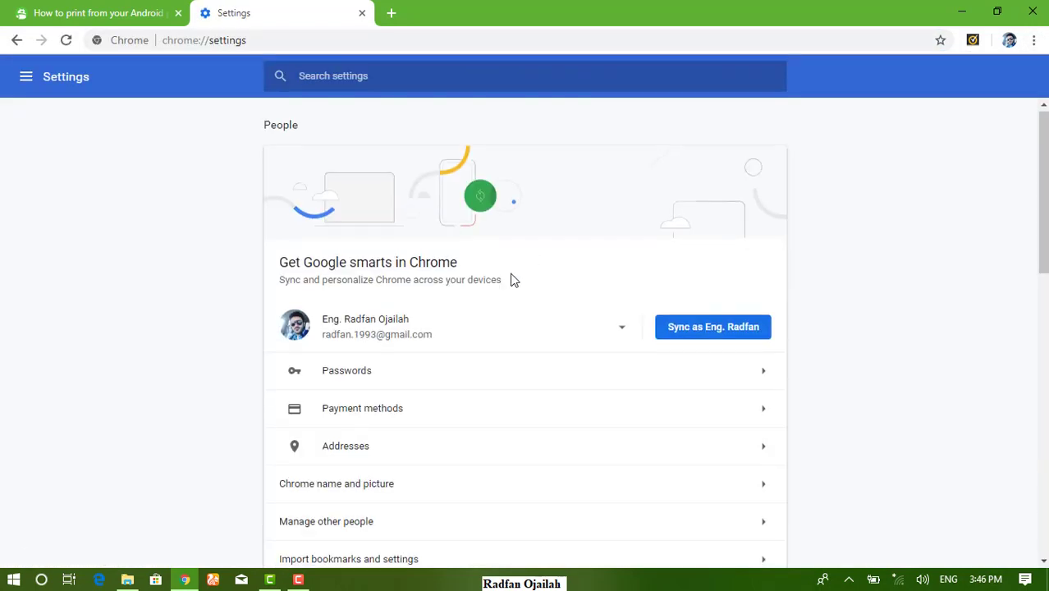
pyautogui.scroll(-3)
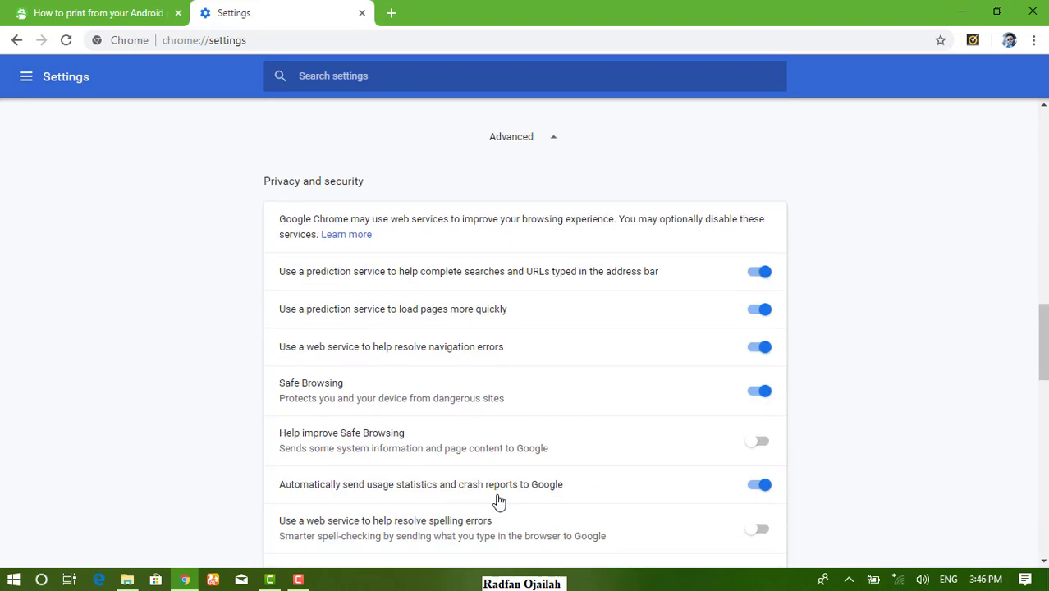
pyautogui.scroll(-3)
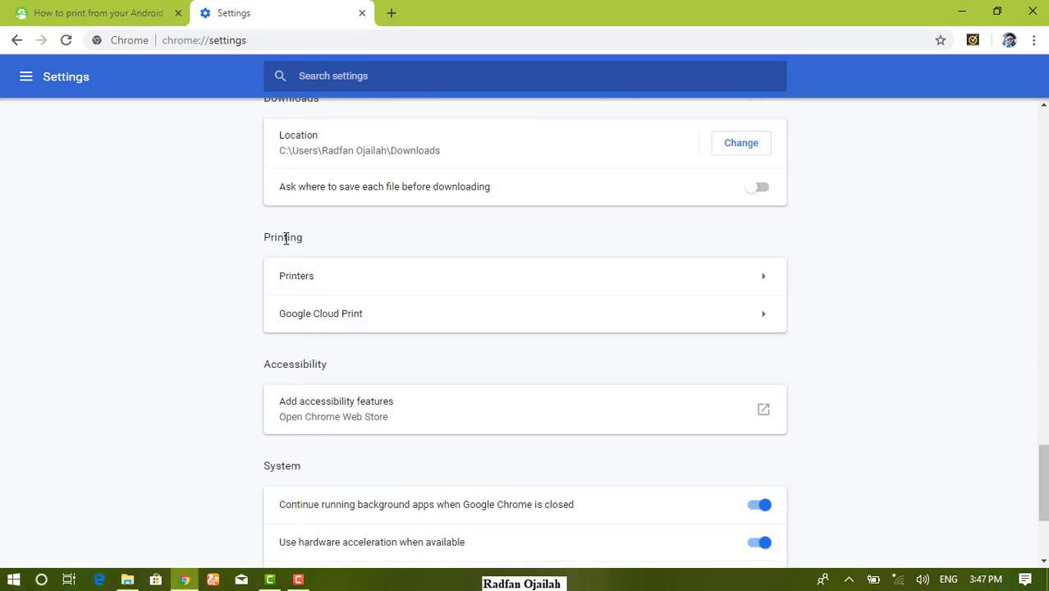
pyautogui.moveTo(282, 320)
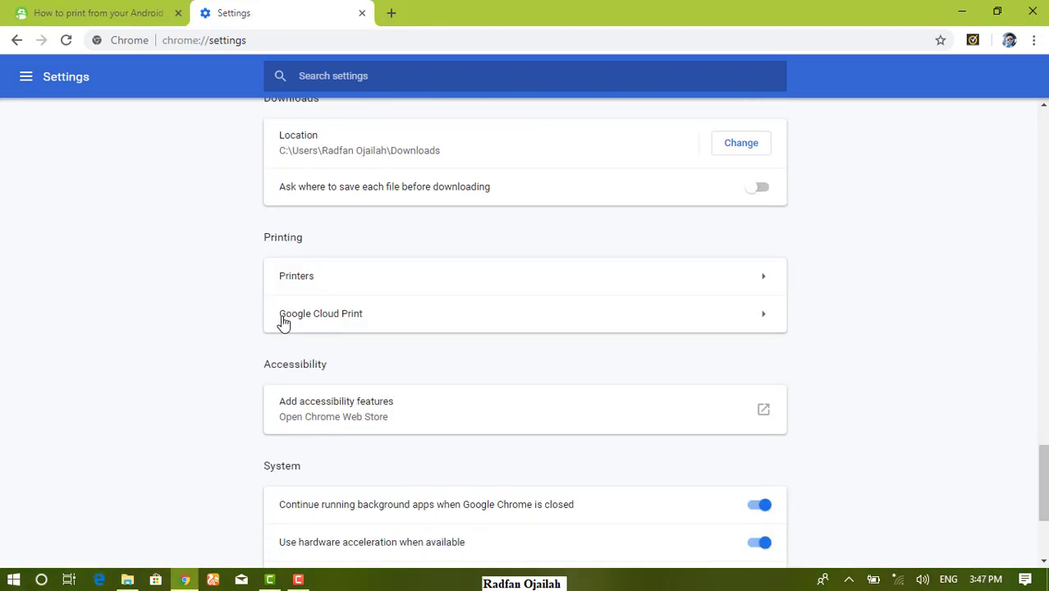
# Go to Google Cloud Print and its Manage Cloud Print devices page (chrome://devices).
pyautogui.click(320, 312)
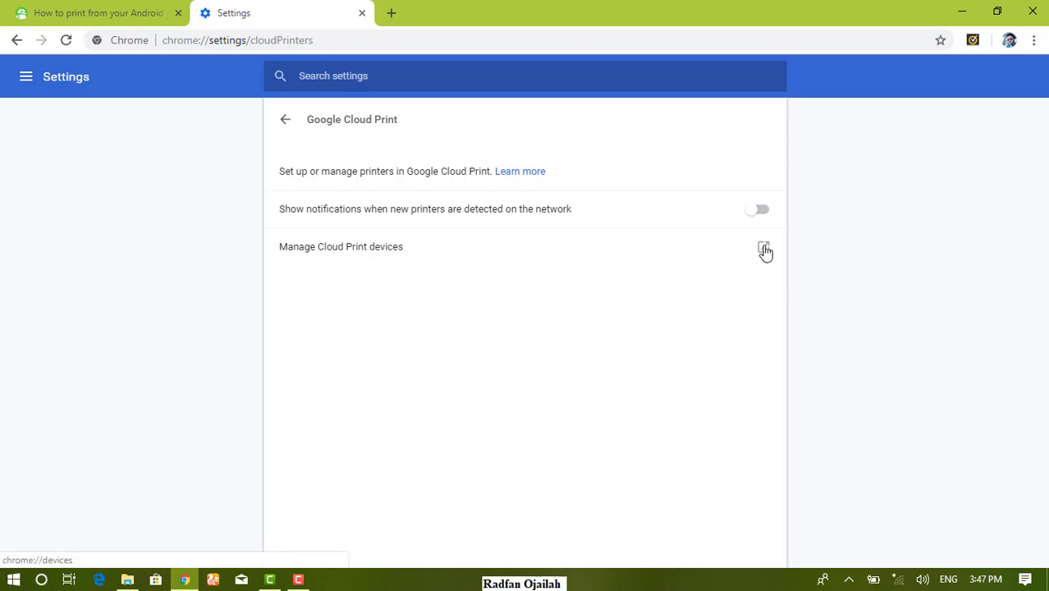
pyautogui.click(765, 251)
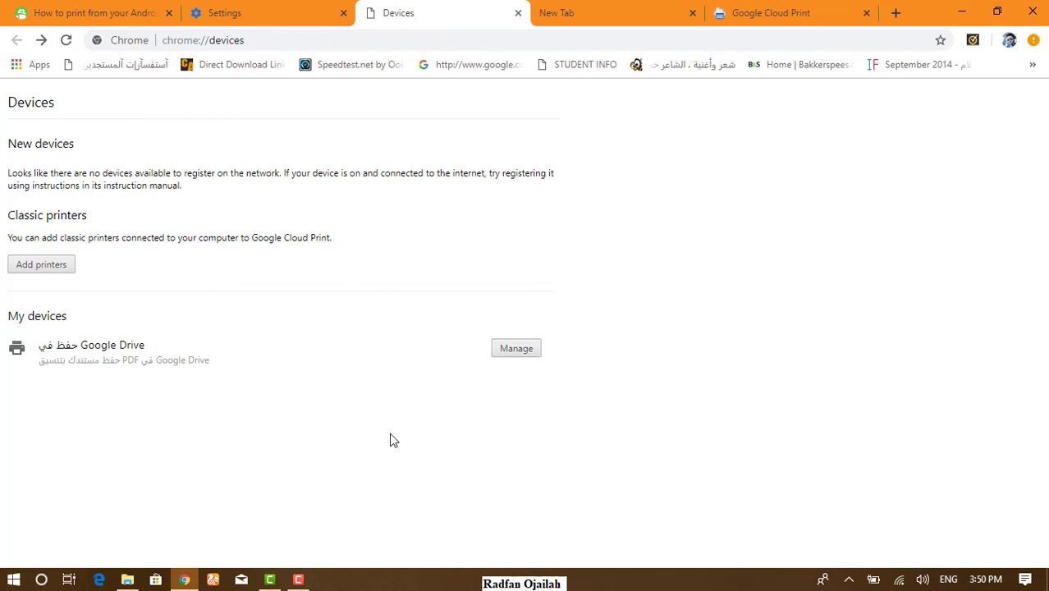
pyautogui.moveTo(364, 317)
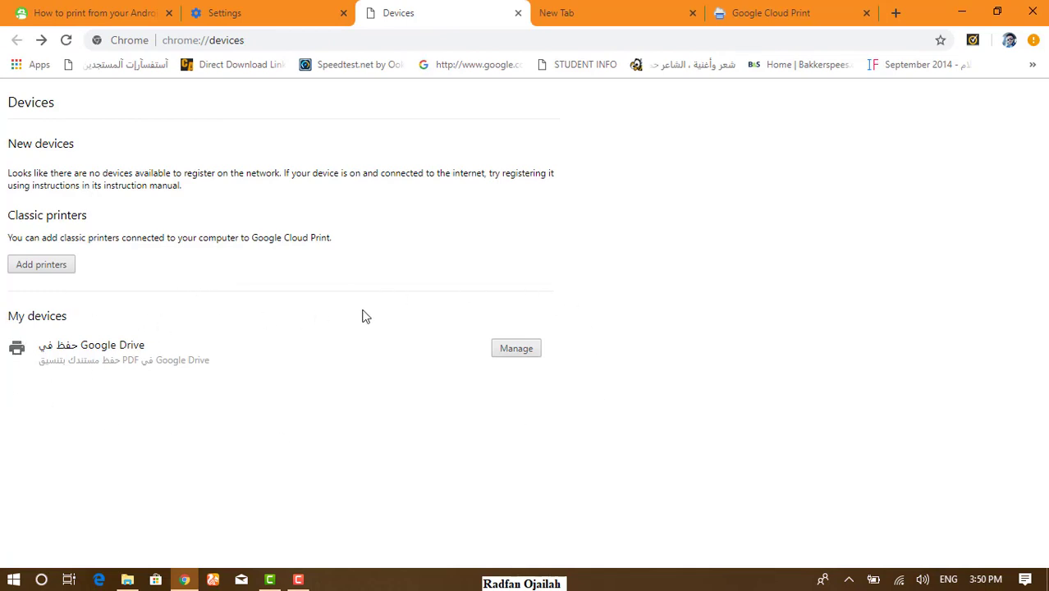
pyautogui.moveTo(151, 282)
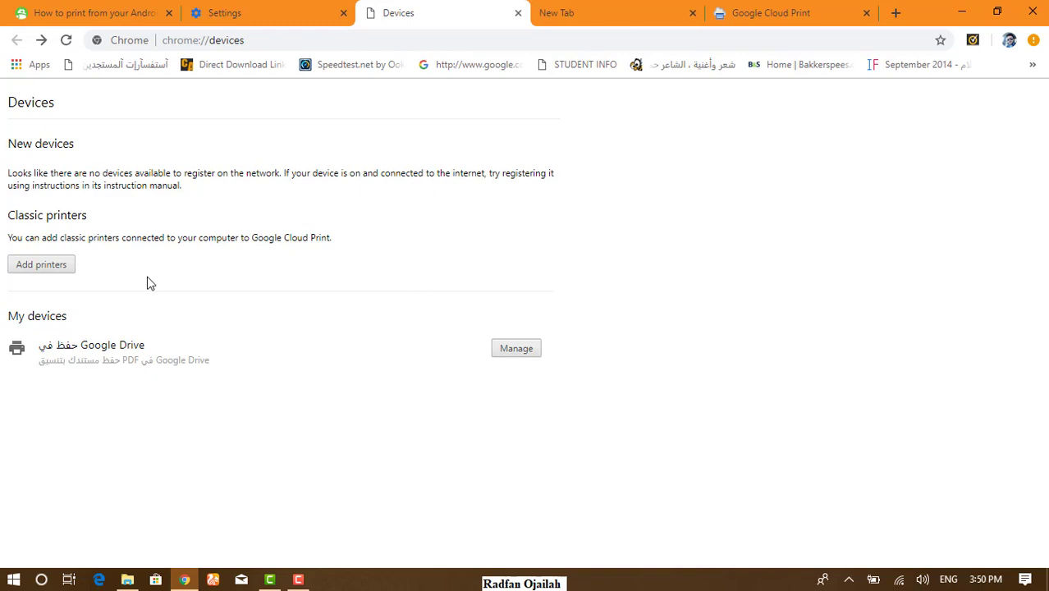
# Start adding classic printers, excluding Fax, Microsoft Print to PDF and auto-registration of new printers.
pyautogui.click(42, 262)
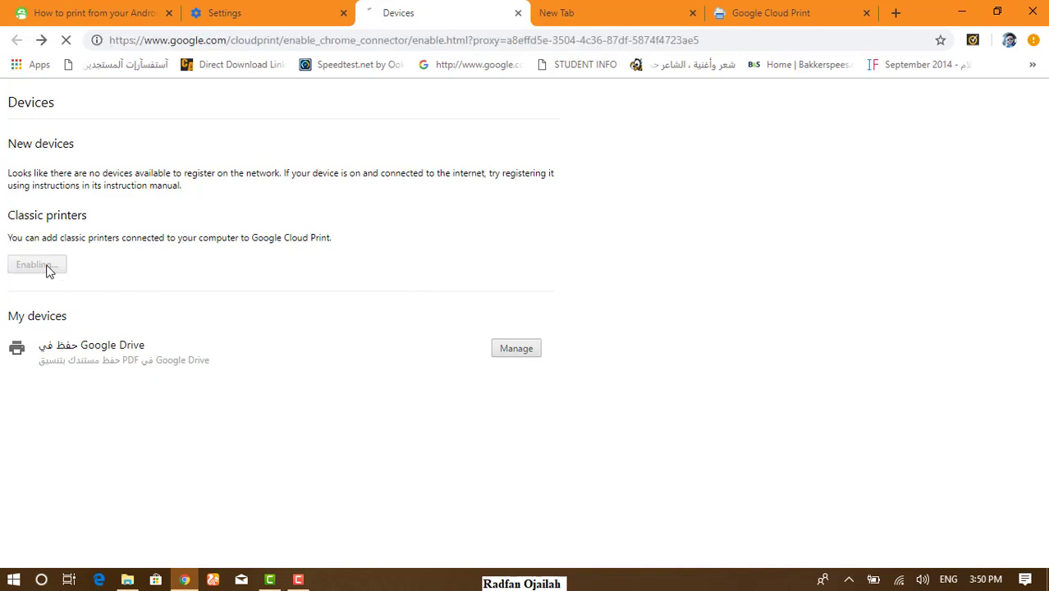
pyautogui.click(36, 264)
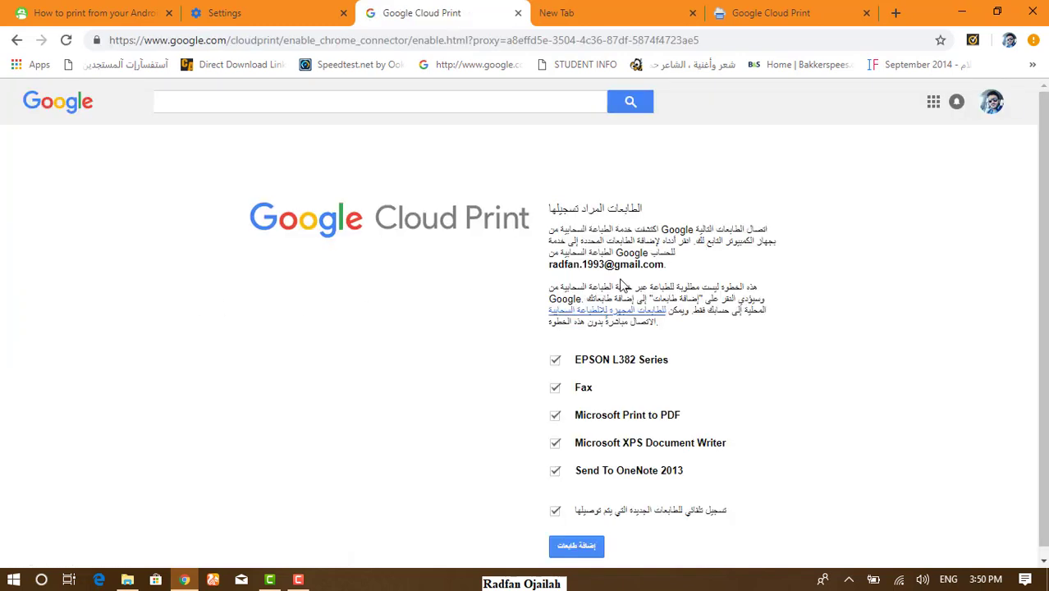
pyautogui.click(555, 388)
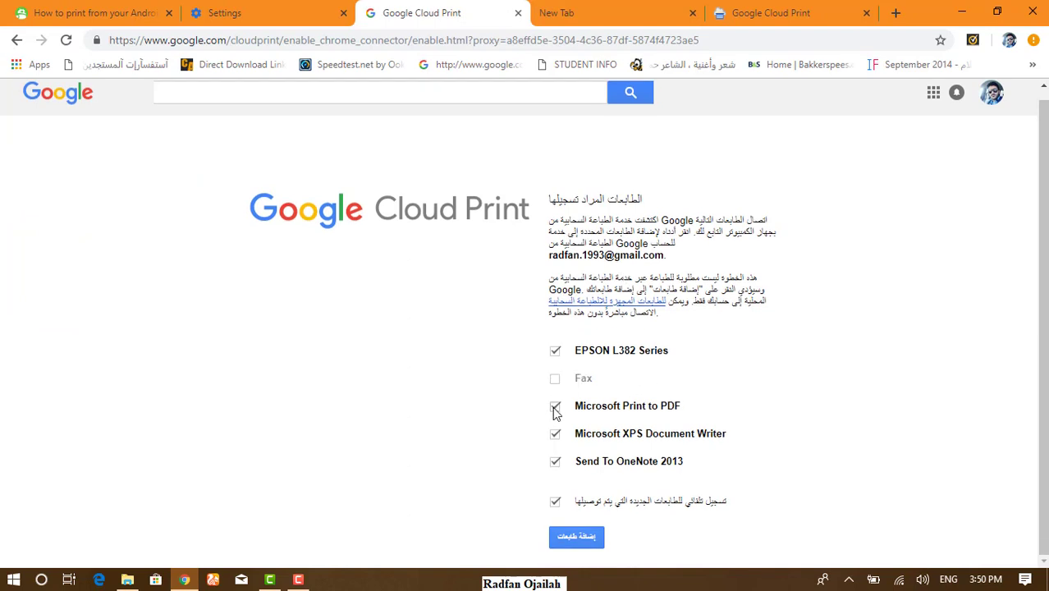
pyautogui.click(555, 406)
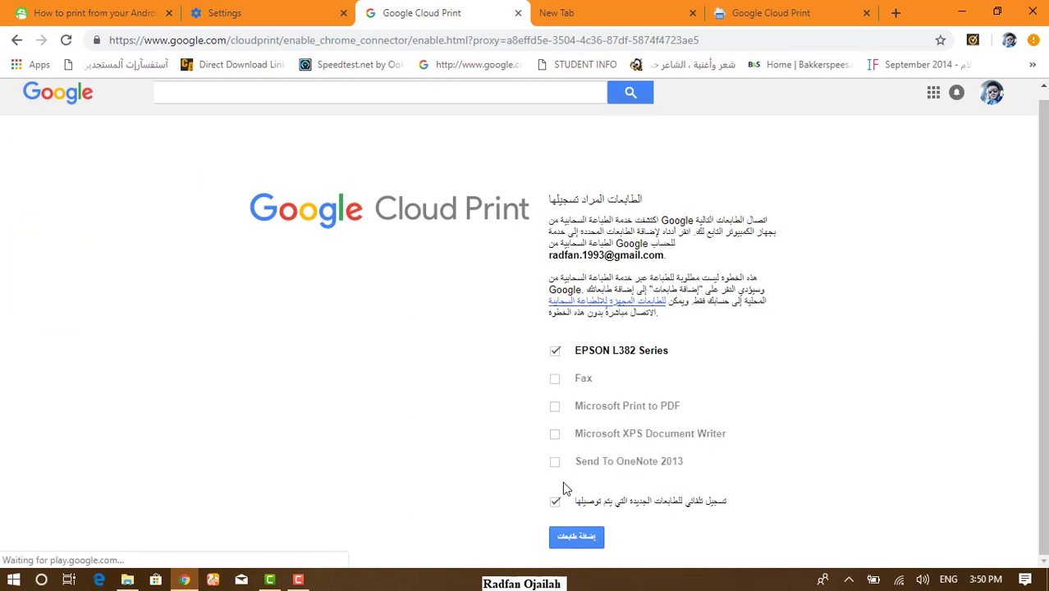
pyautogui.click(555, 500)
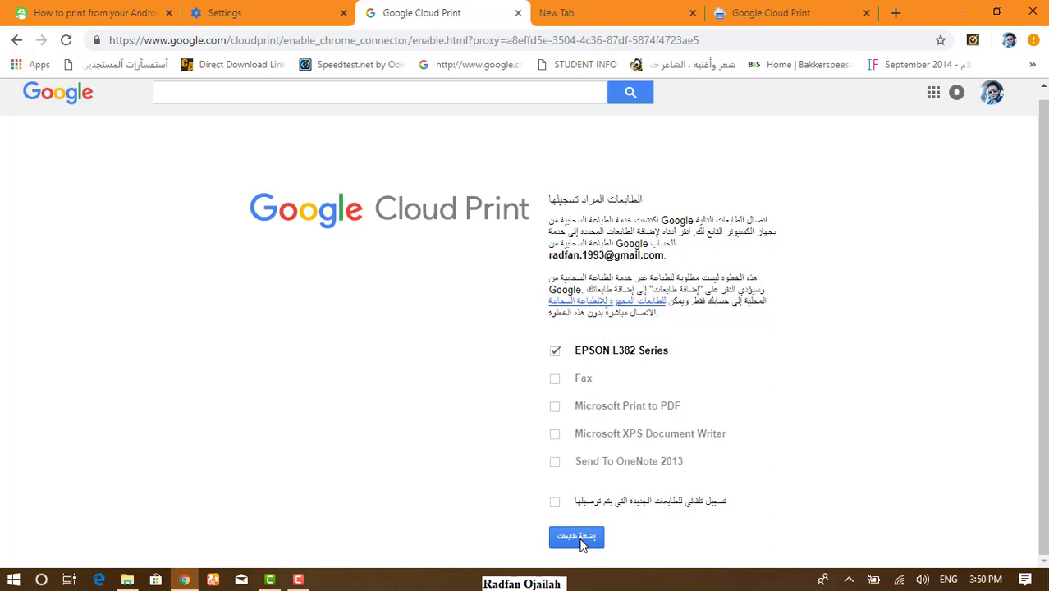
# Register the EPSON L382 Series with Cloud Print and return to the settings.
pyautogui.click(576, 536)
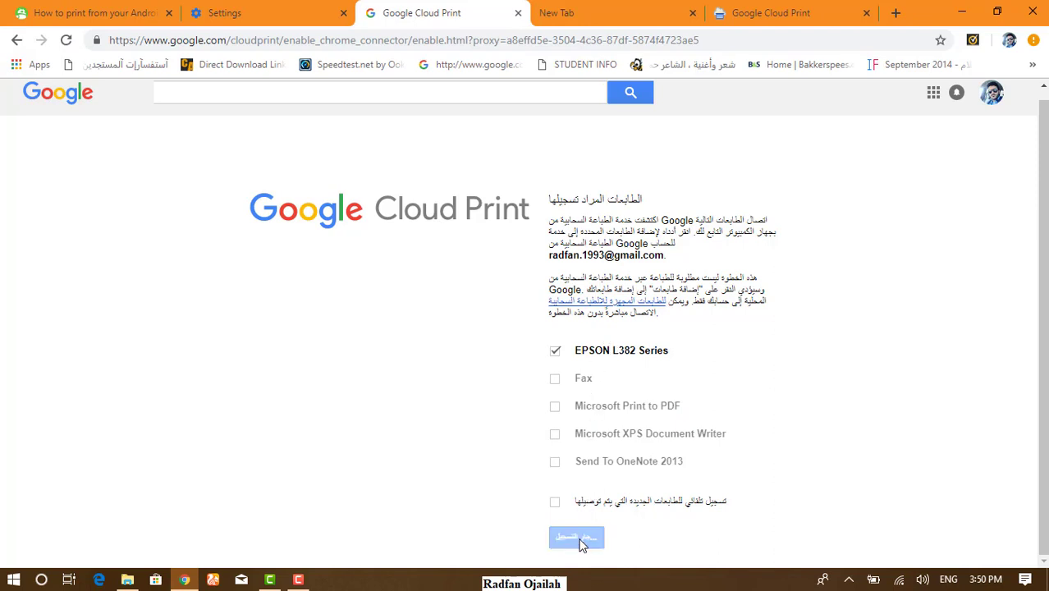
pyautogui.click(577, 537)
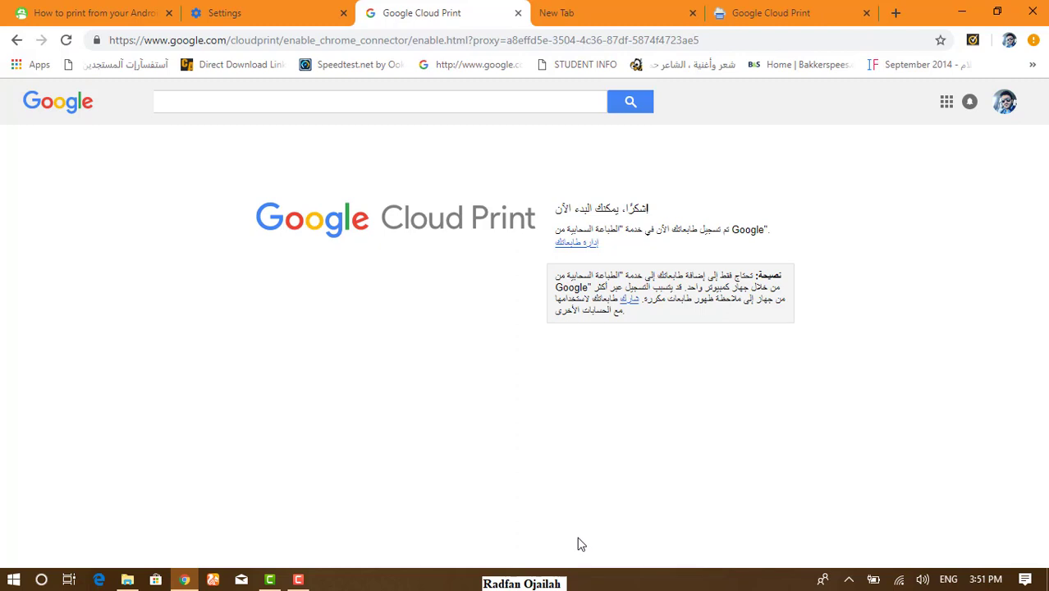
pyautogui.moveTo(457, 272)
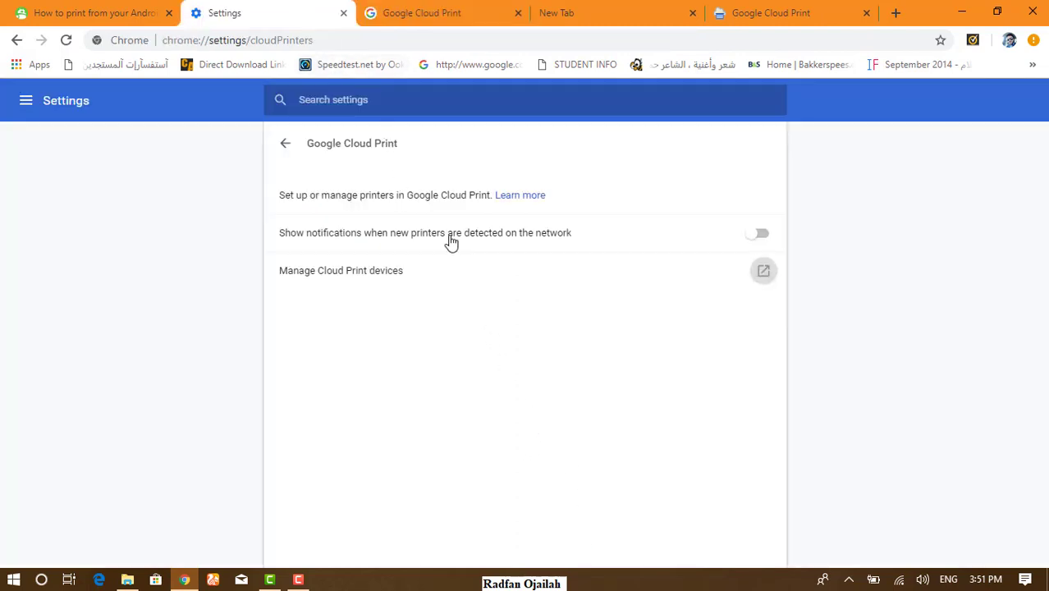
pyautogui.moveTo(673, 287)
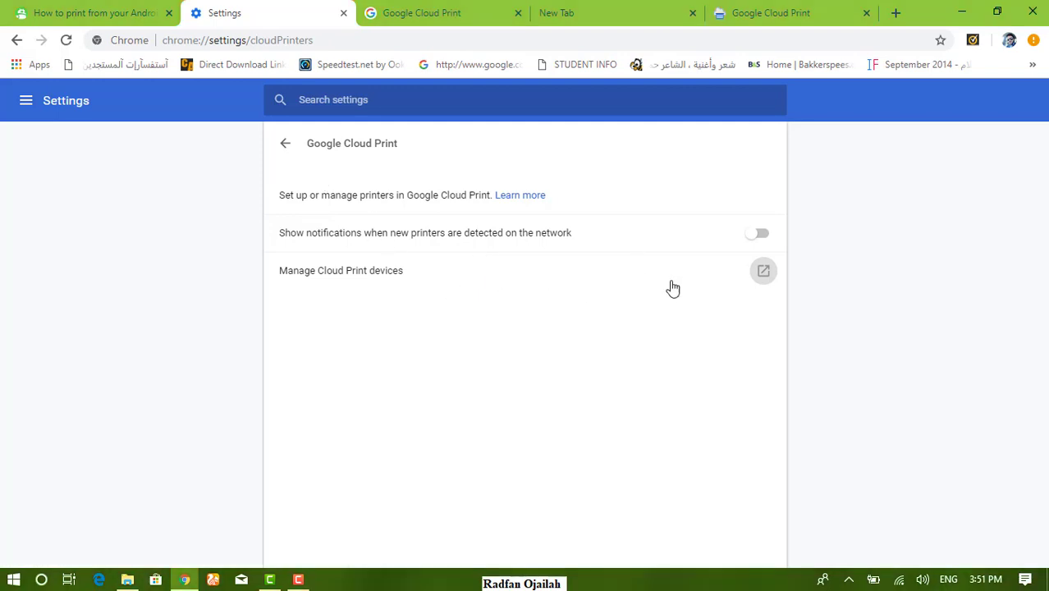
# Show My devices listing EPSON L382 Series as a registered Cloud Print printer.
pyautogui.click(763, 271)
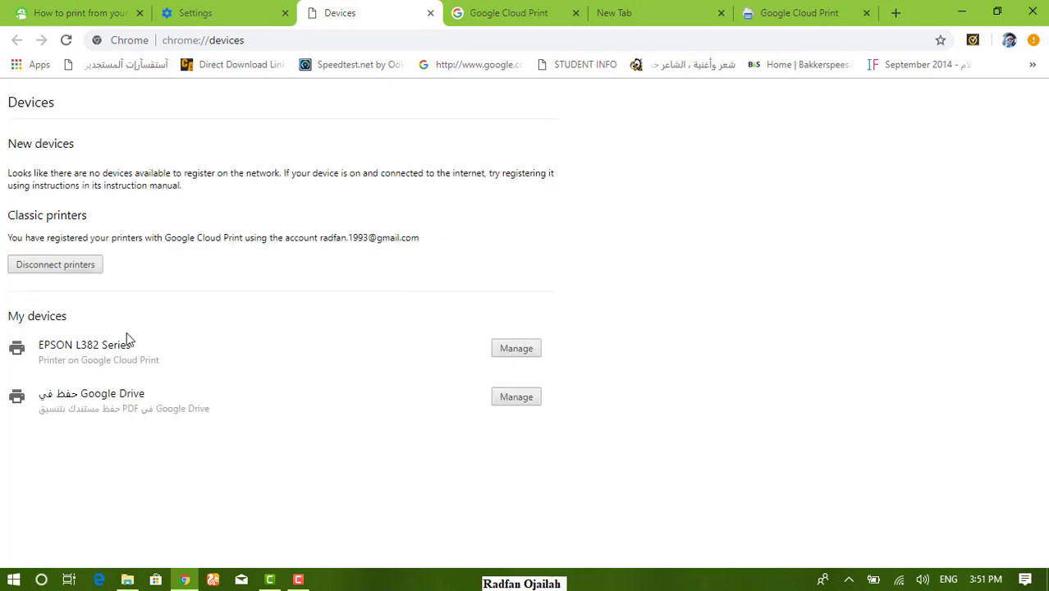
pyautogui.moveTo(275, 355)
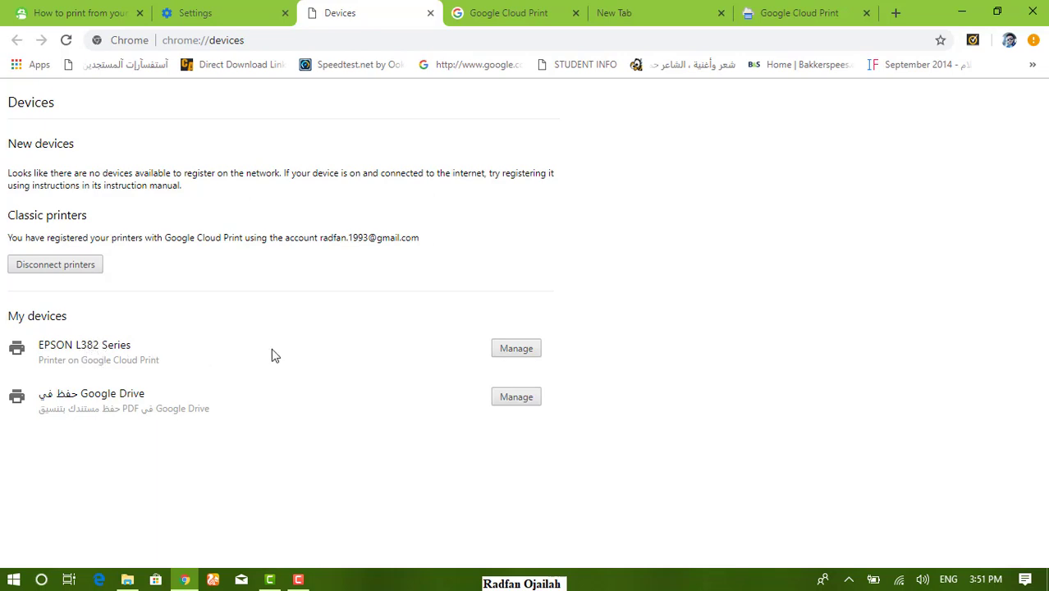
pyautogui.moveTo(98, 364)
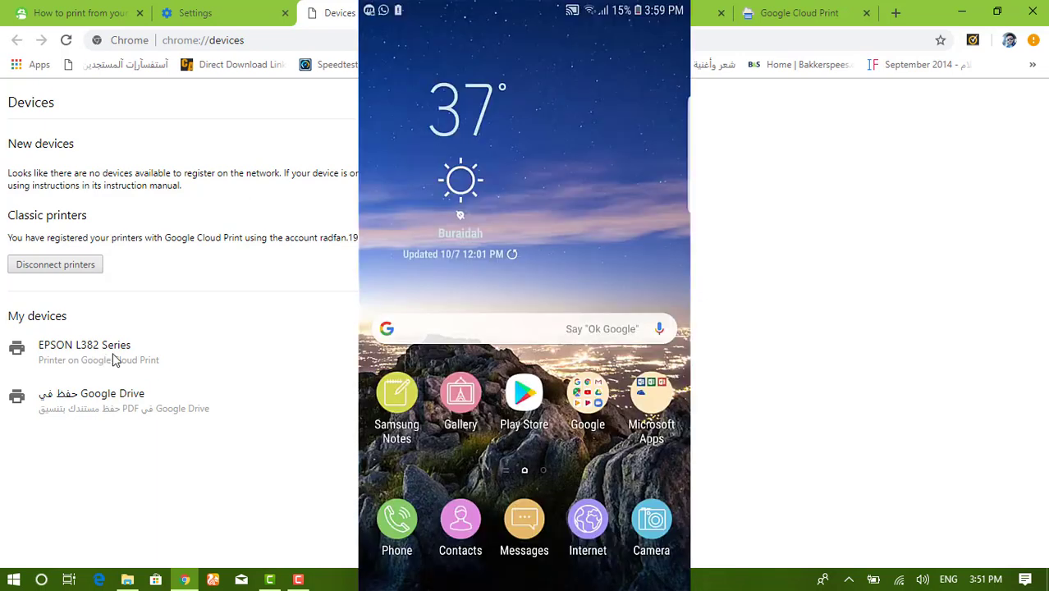
pyautogui.moveTo(138, 360)
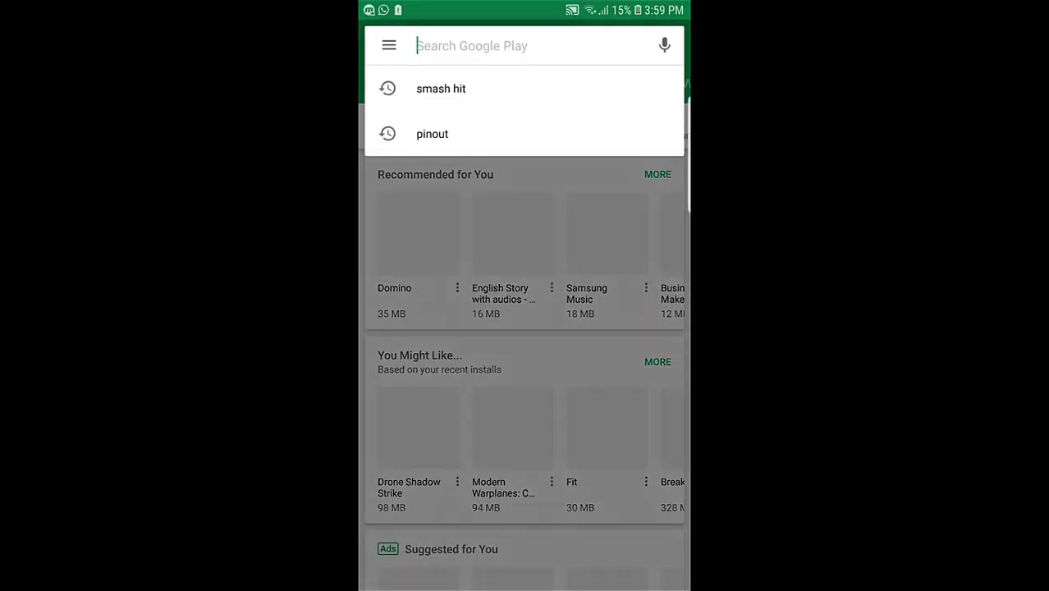
# Search Play Store for 'cloud', install Cloud Print plus and dismiss the low-battery warning.
pyautogui.write('cloud')
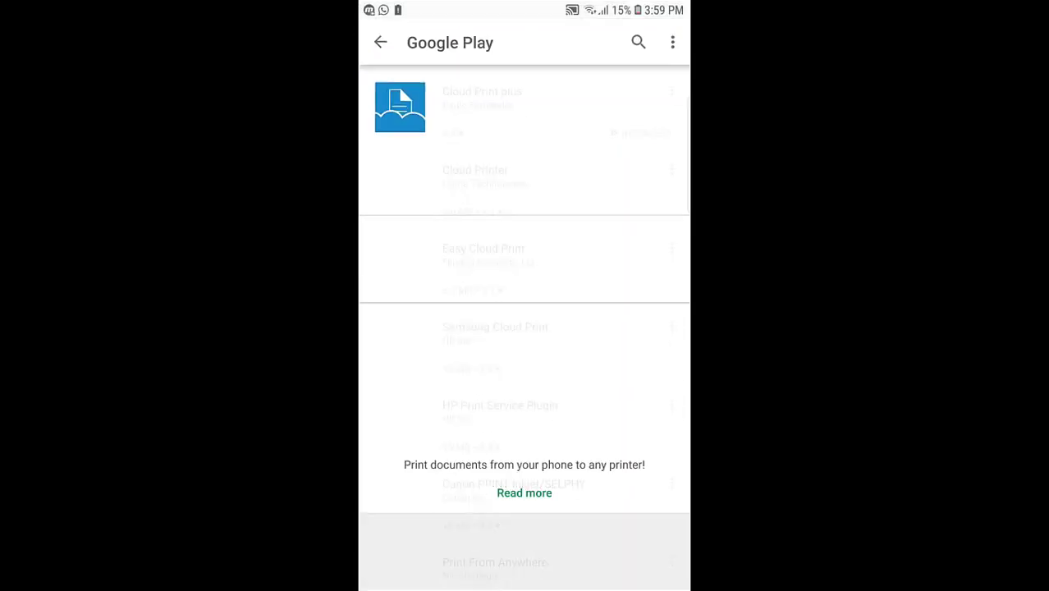
pyautogui.click(401, 107)
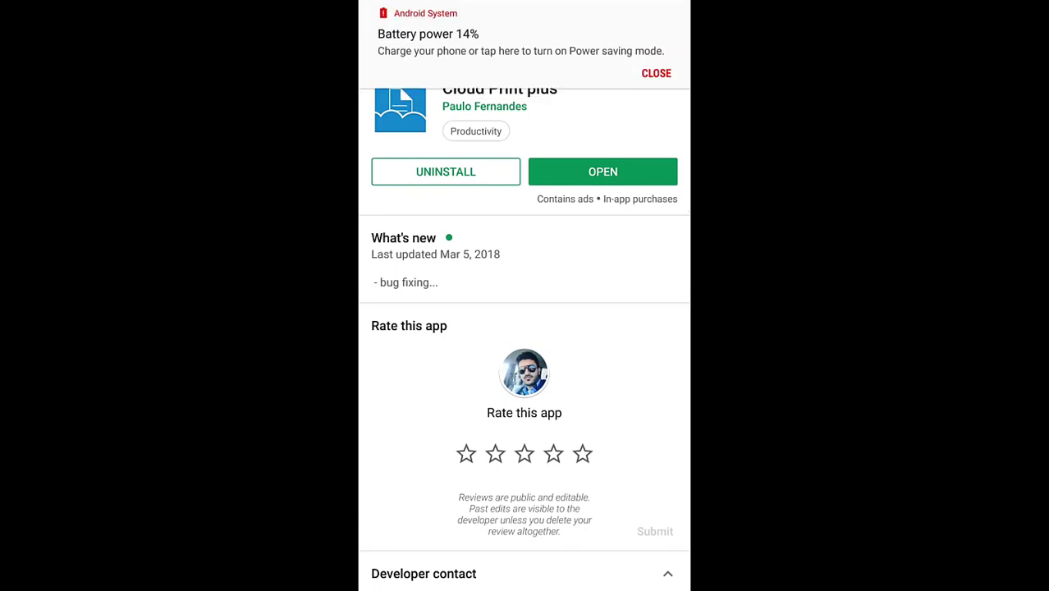
pyautogui.click(657, 72)
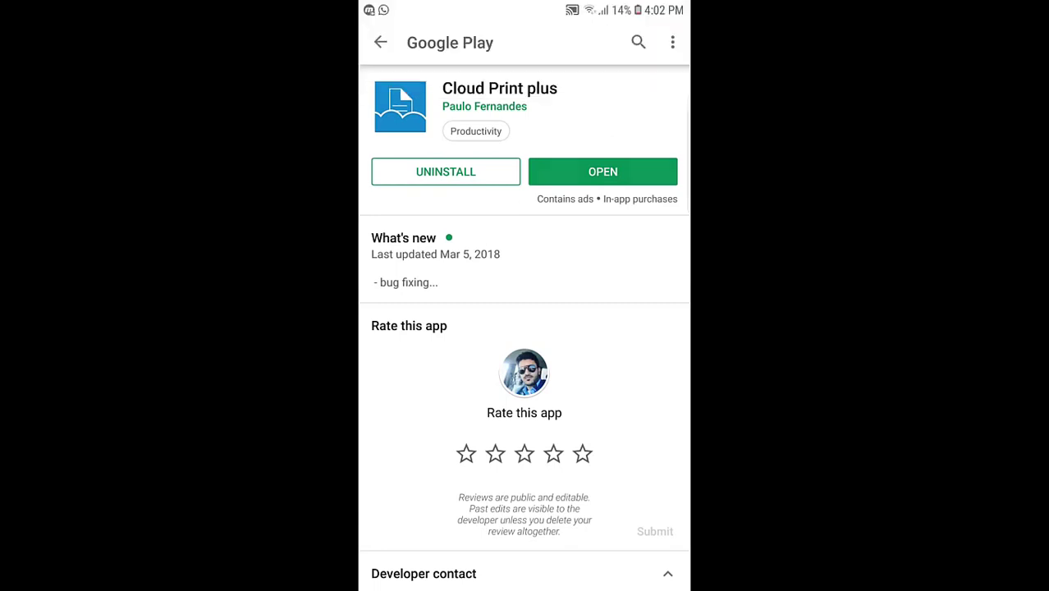
# In Cloud Print plus, browse Files to Documents > Sanitary and choose Sanitary.pdf for printing.
pyautogui.click(603, 173)
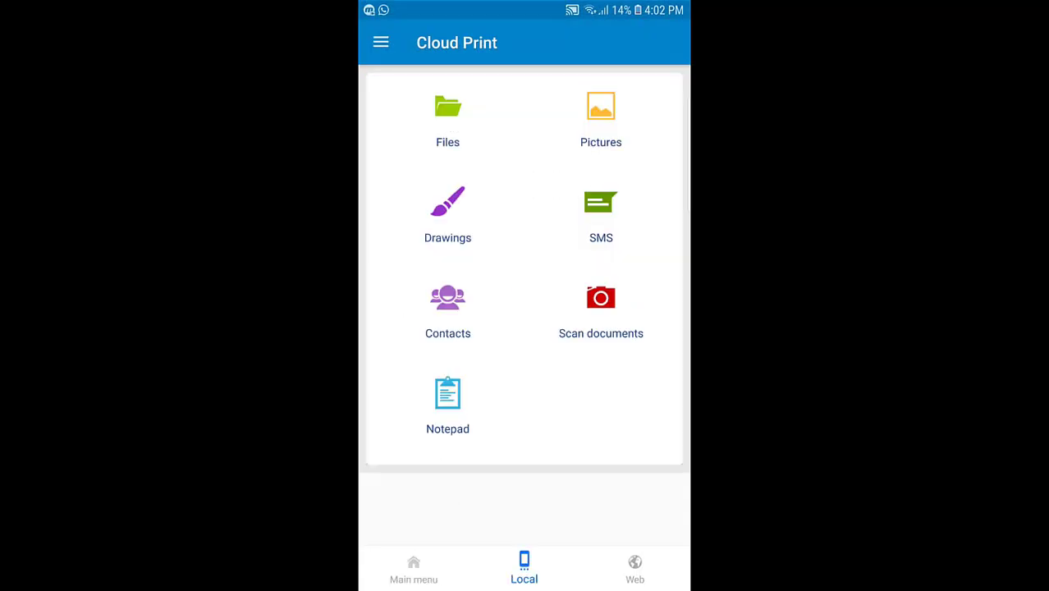
pyautogui.press('Home')
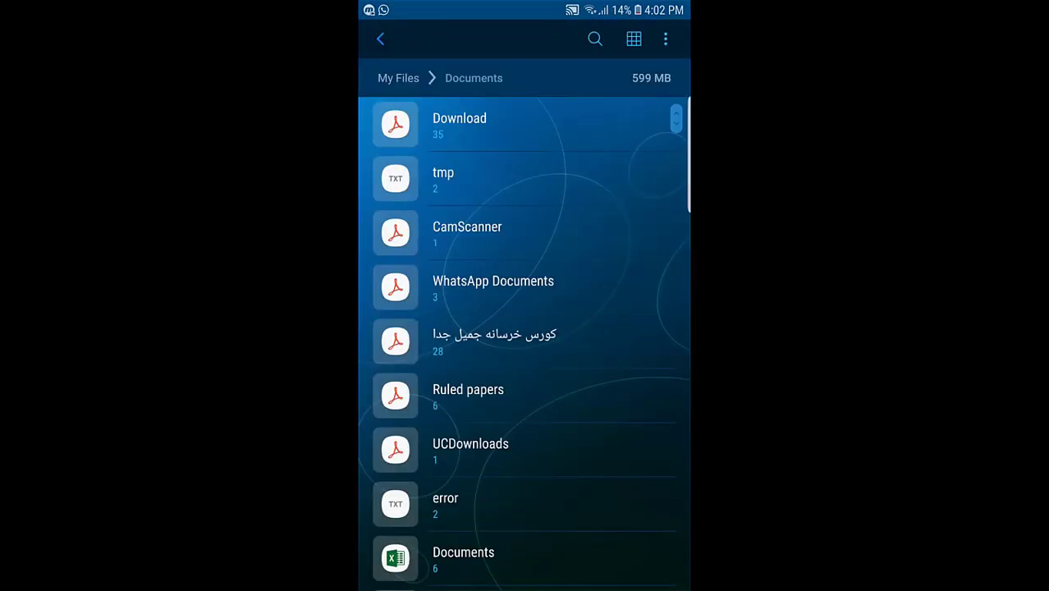
pyautogui.scroll(-3)
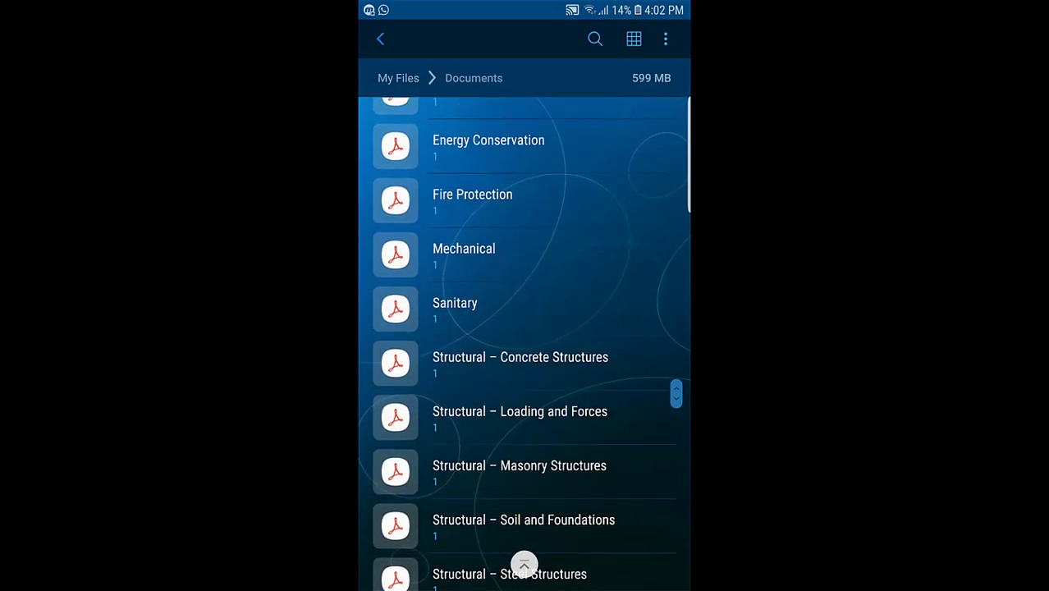
pyautogui.click(455, 302)
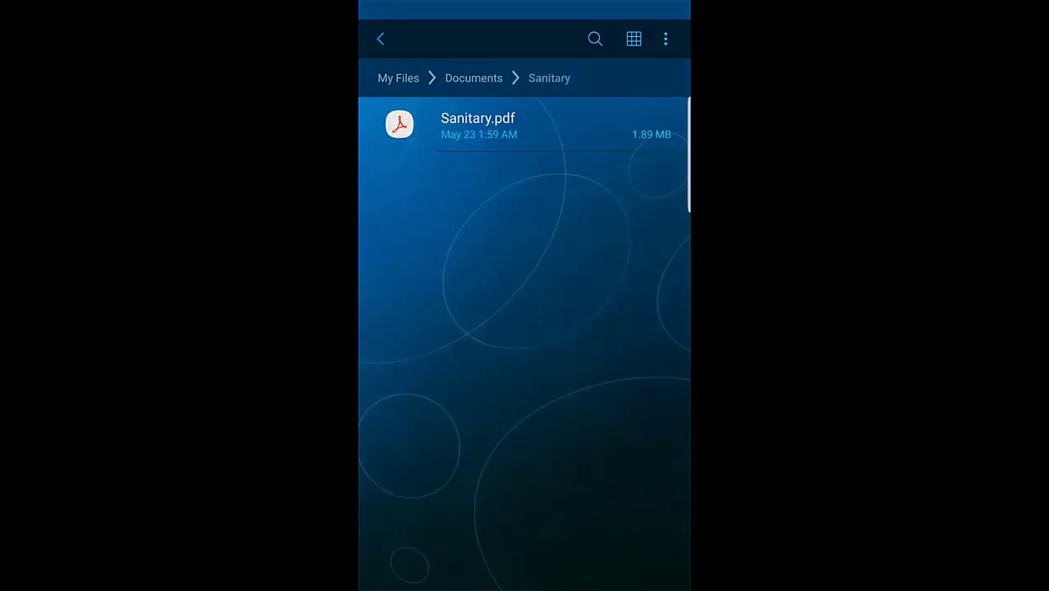
pyautogui.click(477, 125)
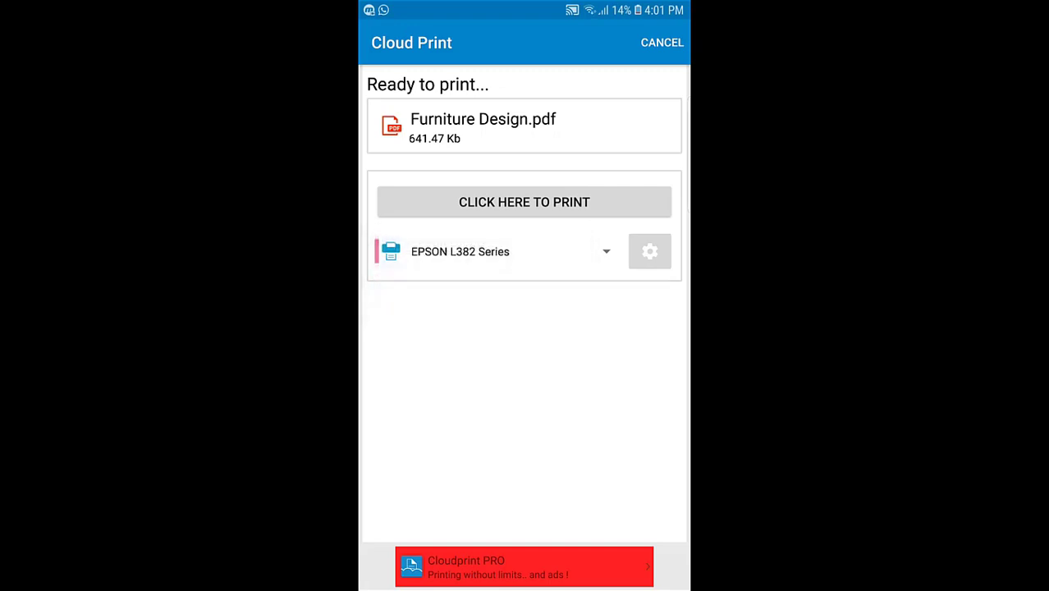
# Send Sanitary.pdf to the EPSON L382 Series printer via CLICK HERE TO PRINT.
pyautogui.click(524, 202)
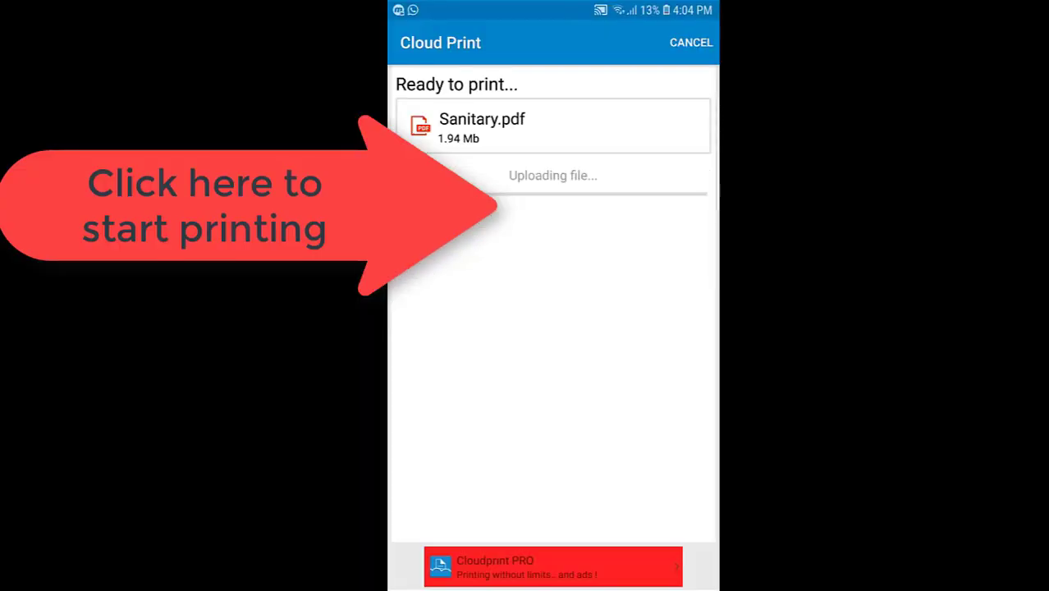